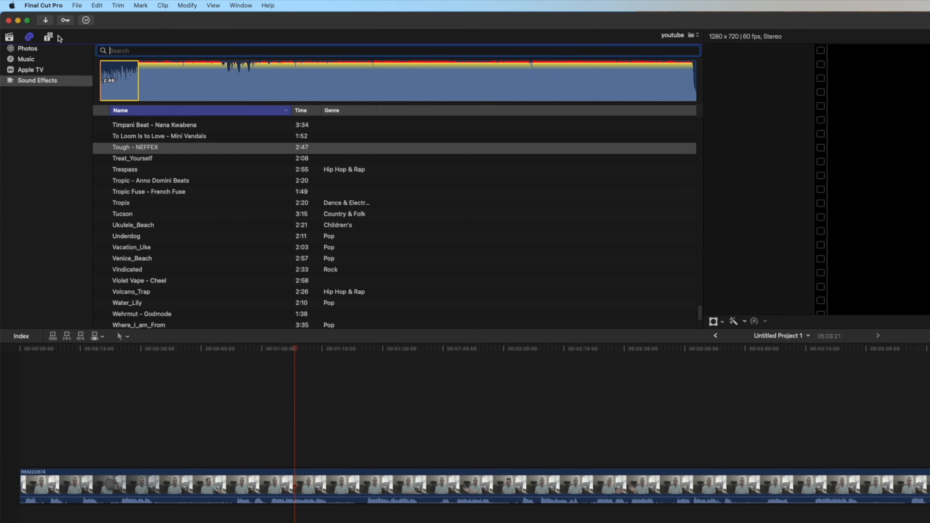
# Place a 4K Adjustment Layer from the Titles browser above the talking-head clip.
pyautogui.click(48, 36)
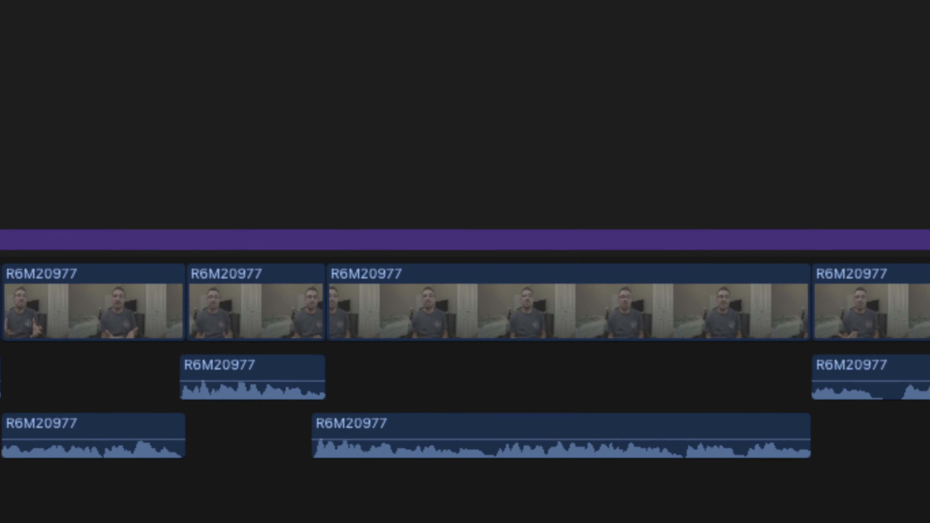
pyautogui.hscroll(3)
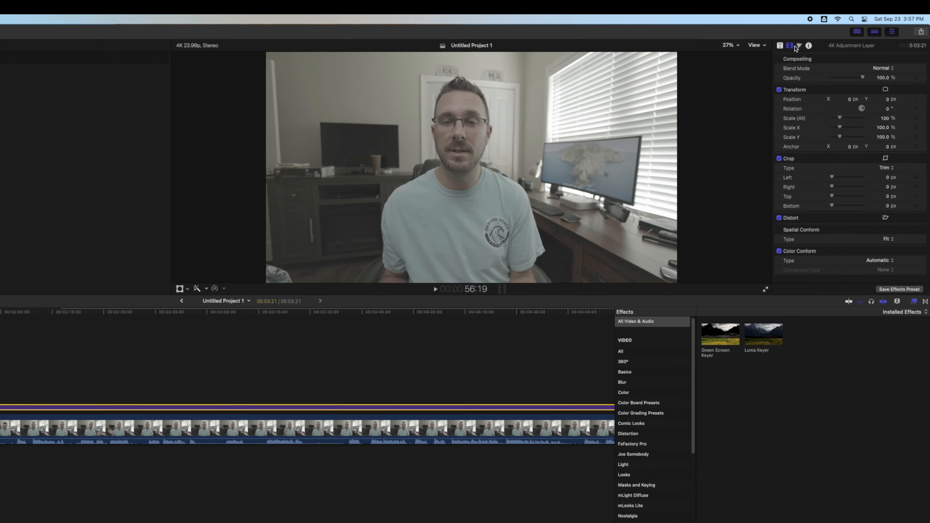
# Show the layer's Color inspector and switch to the Color workspace with scopes.
pyautogui.click(779, 46)
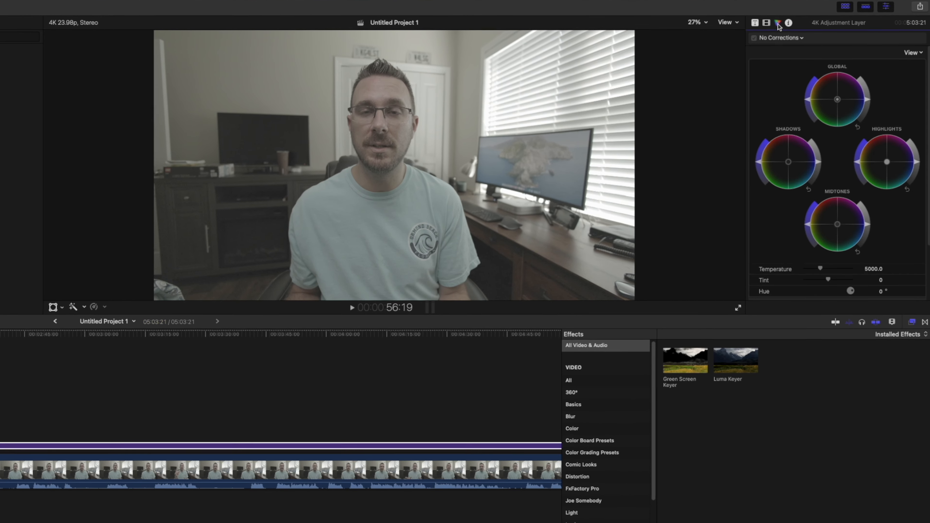
pyautogui.click(211, 23)
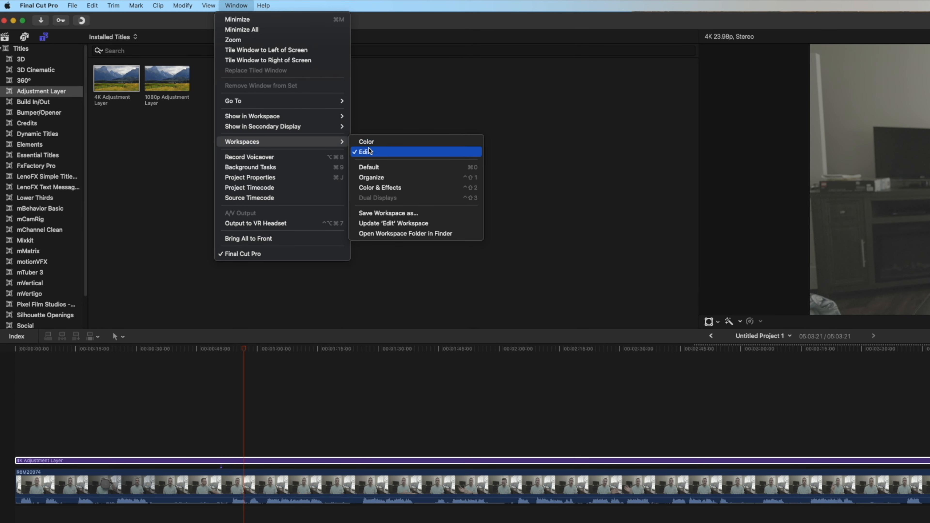
pyautogui.click(365, 151)
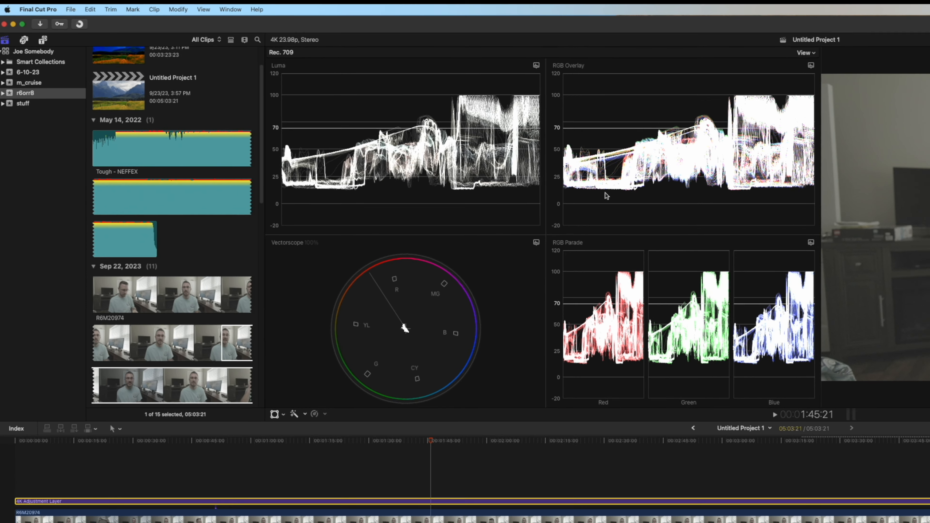
# Add a Color Adjustments correction to the adjustment layer from the No Corrections pop-up.
pyautogui.click(785, 43)
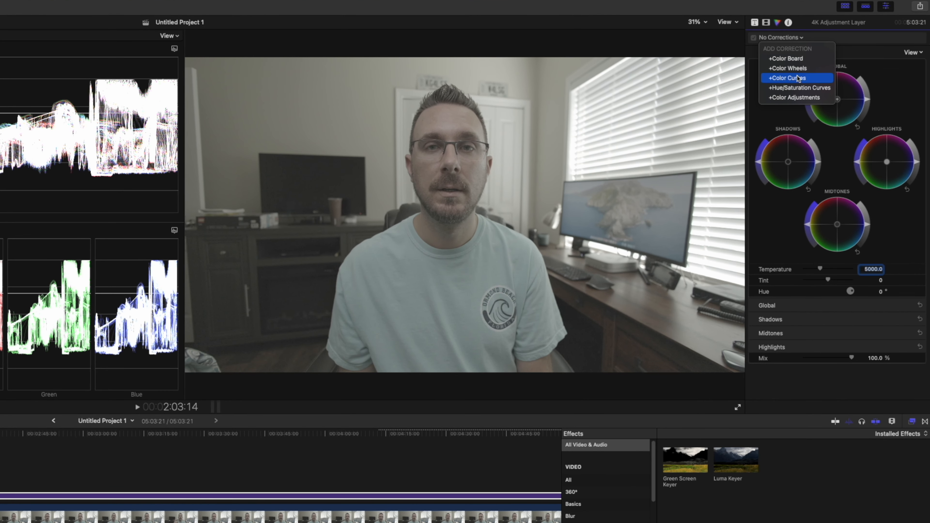
pyautogui.moveTo(789, 97)
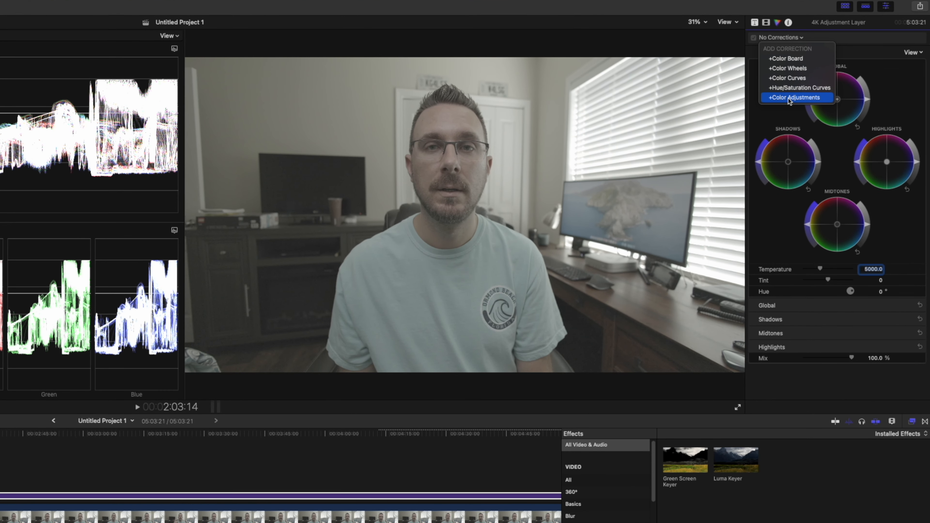
pyautogui.click(795, 97)
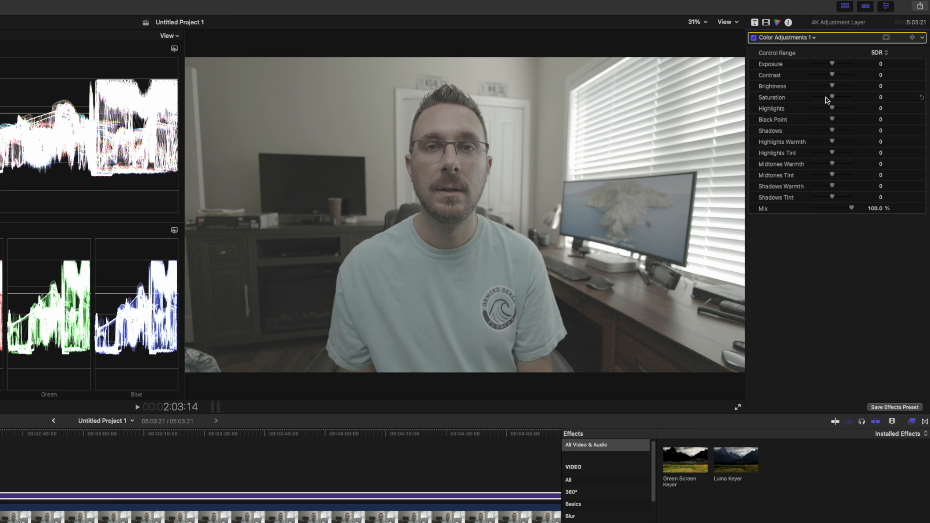
# Raise the Color Adjustments Saturation to its maximum of 200.
pyautogui.moveTo(832, 98); pyautogui.dragTo(838, 99)
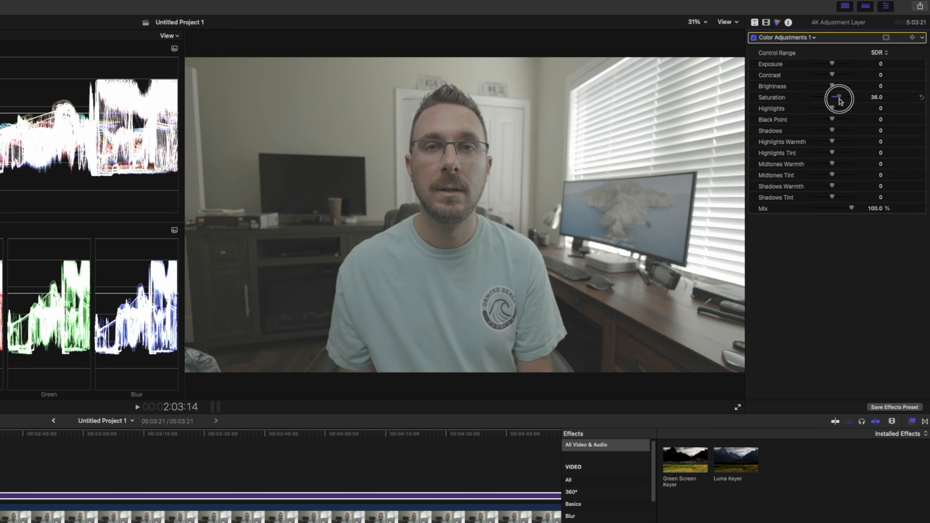
pyautogui.moveTo(838, 98); pyautogui.dragTo(851, 96)
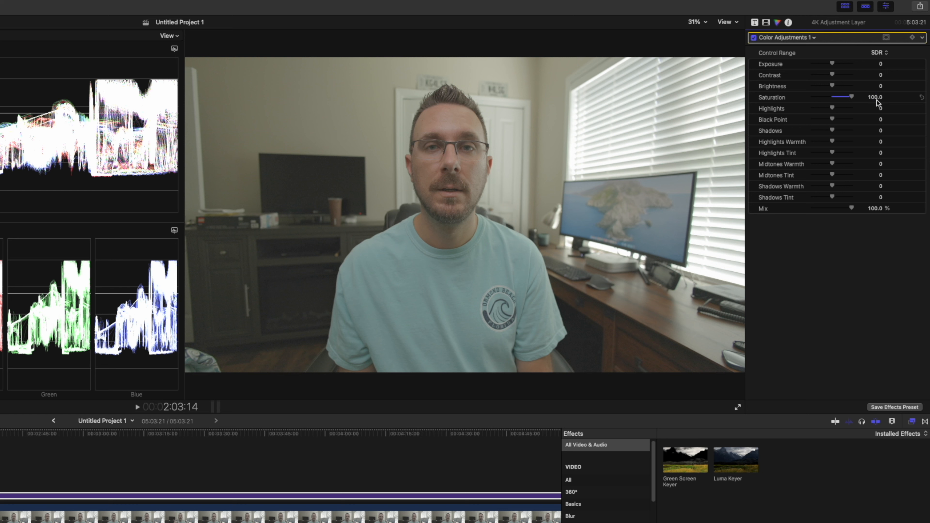
pyautogui.moveTo(851, 97); pyautogui.dragTo(867, 97)
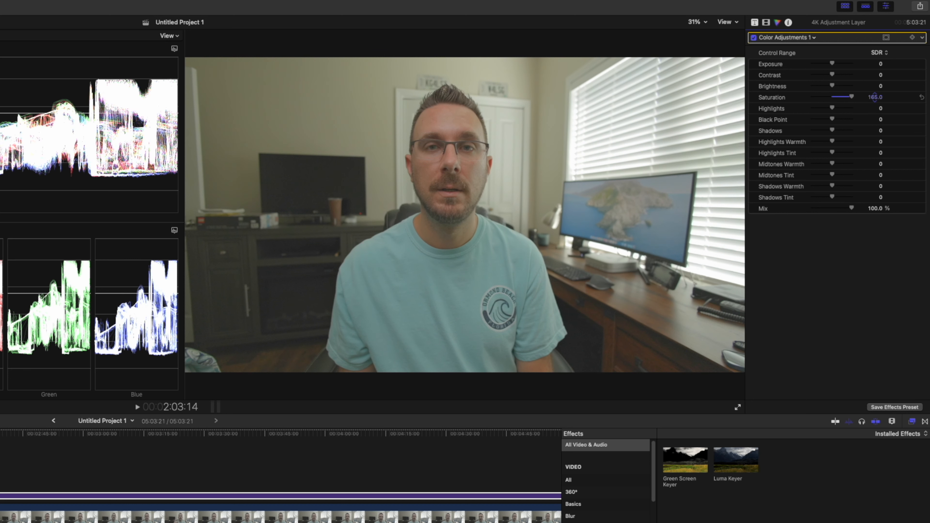
pyautogui.moveTo(852, 97); pyautogui.dragTo(863, 97)
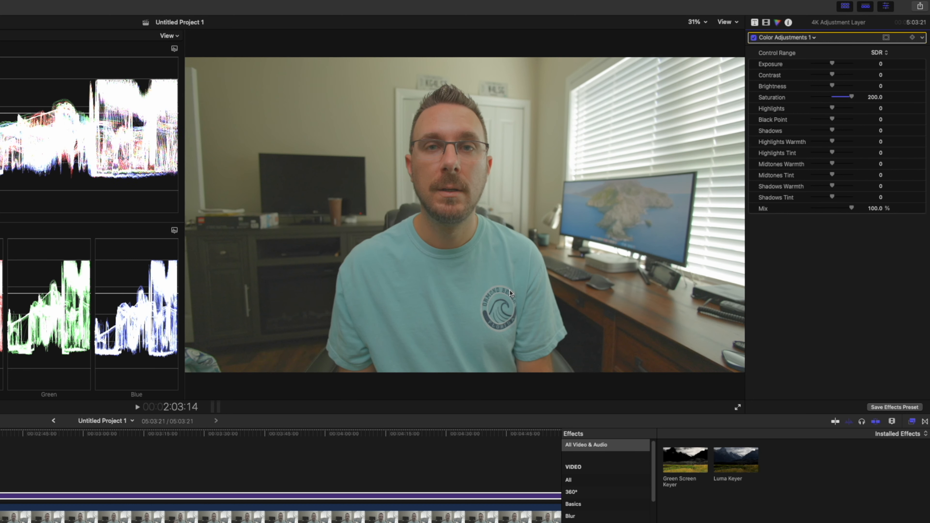
pyautogui.moveTo(438, 102)
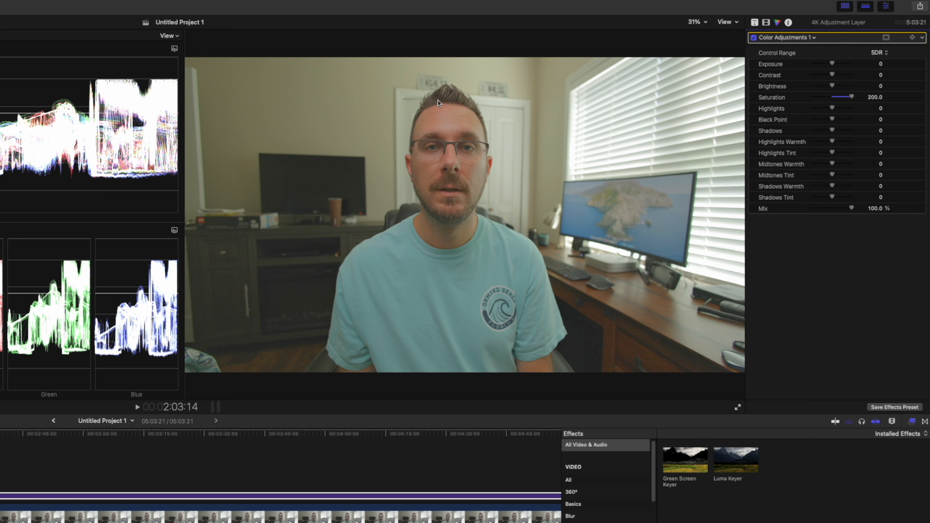
pyautogui.moveTo(512, 240)
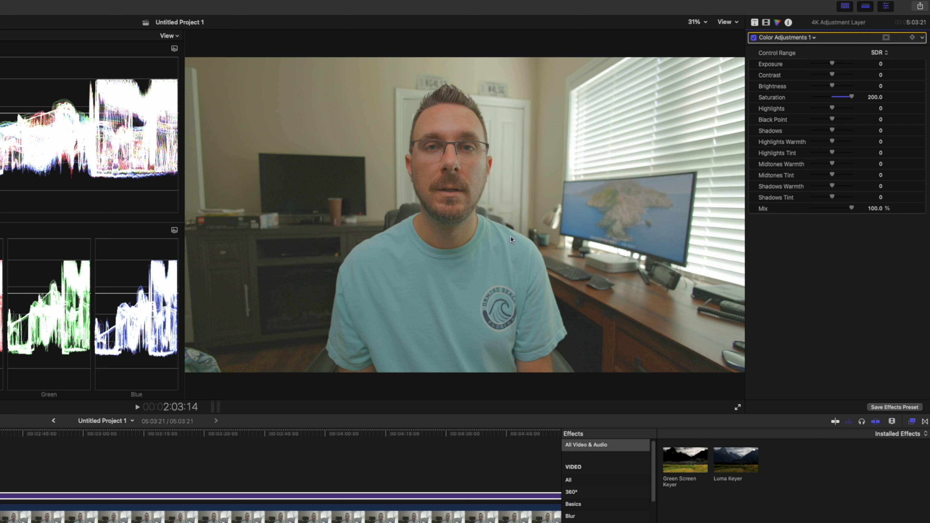
pyautogui.moveTo(467, 148)
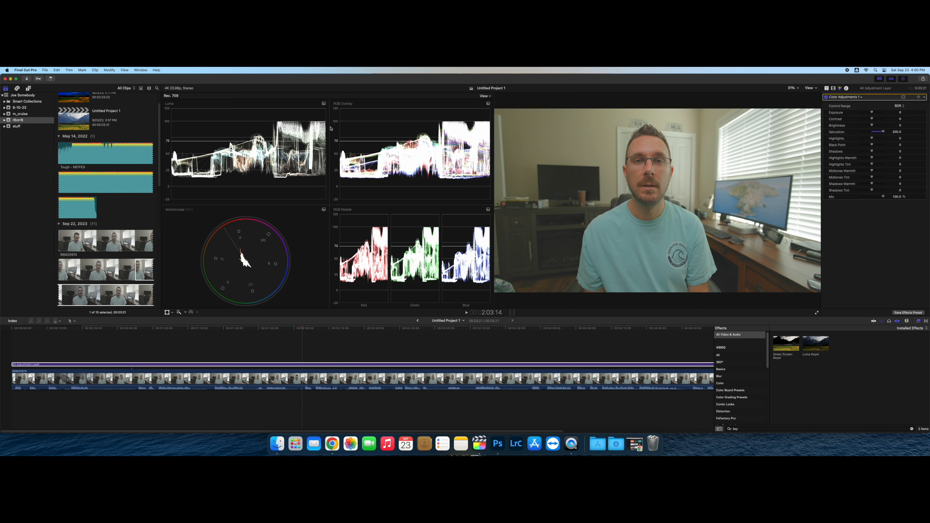
pyautogui.moveTo(200, 180)
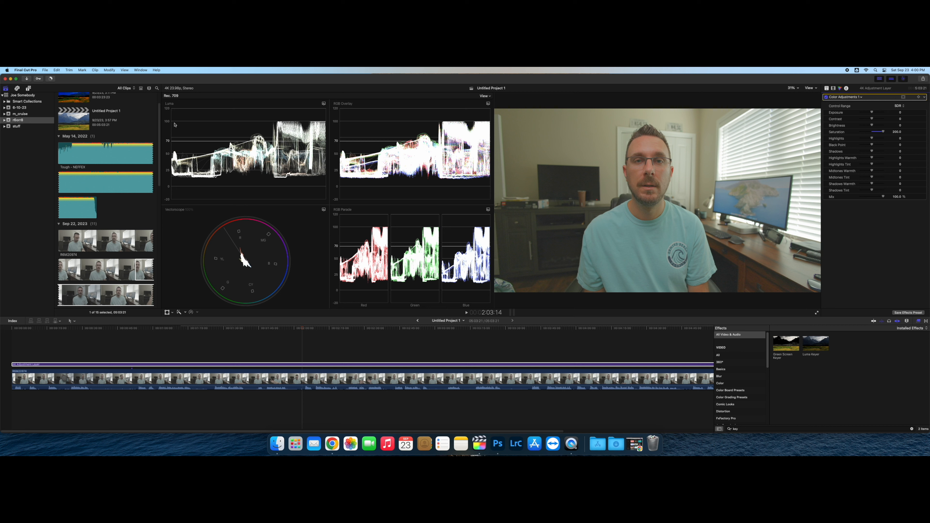
pyautogui.moveTo(279, 127)
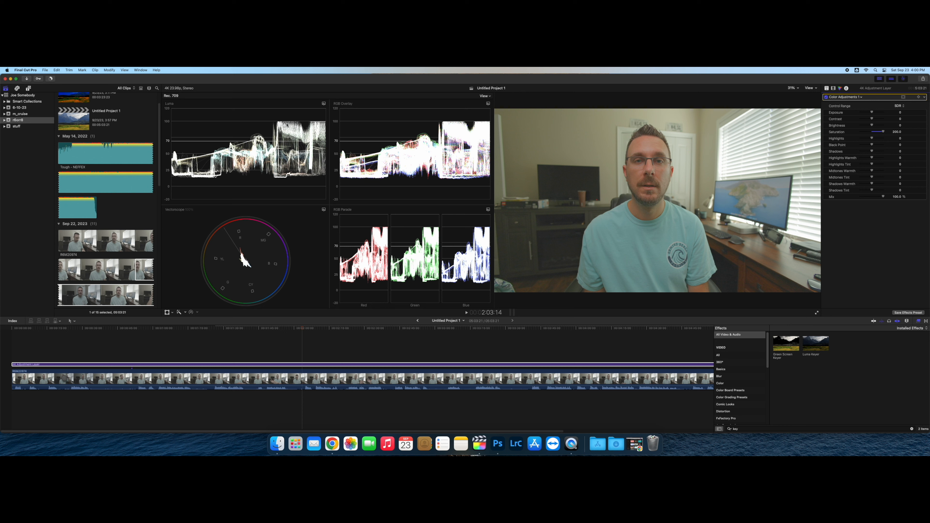
pyautogui.moveTo(181, 185)
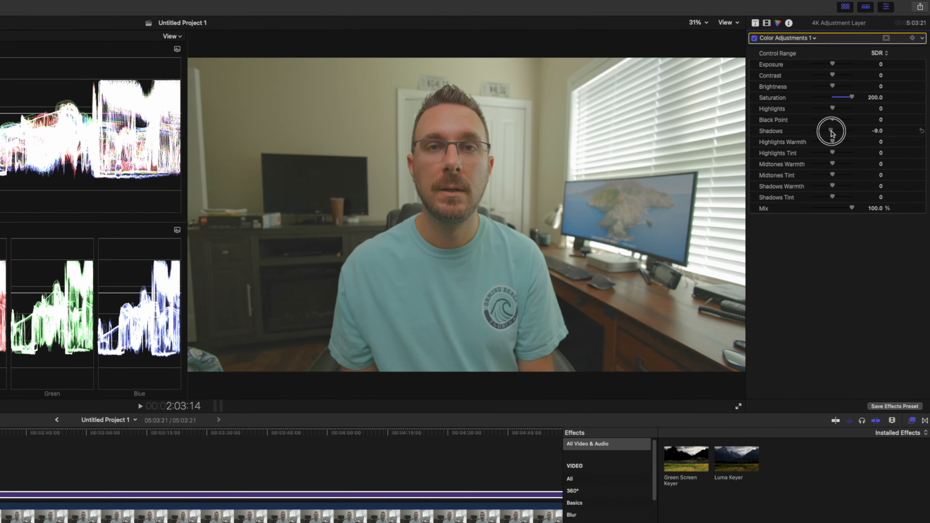
# Crush the Color Adjustments Shadows down to -100 after briefly testing +100.
pyautogui.moveTo(832, 131); pyautogui.dragTo(814, 132)
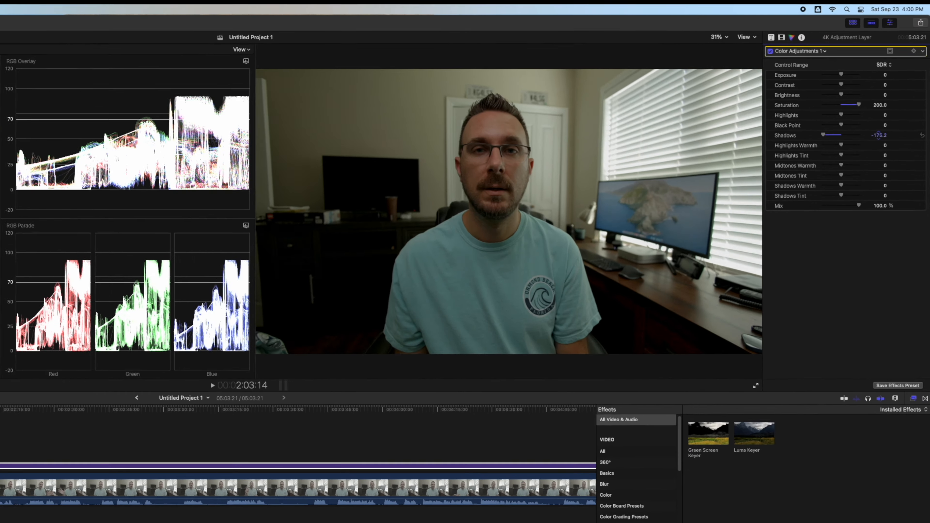
pyautogui.moveTo(836, 135); pyautogui.dragTo(822, 130)
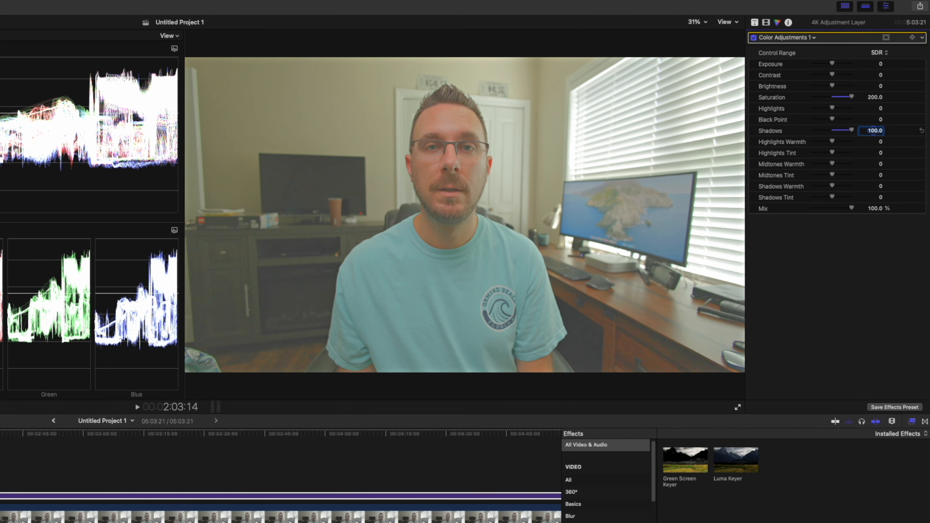
pyautogui.moveTo(862, 130); pyautogui.dragTo(819, 130)
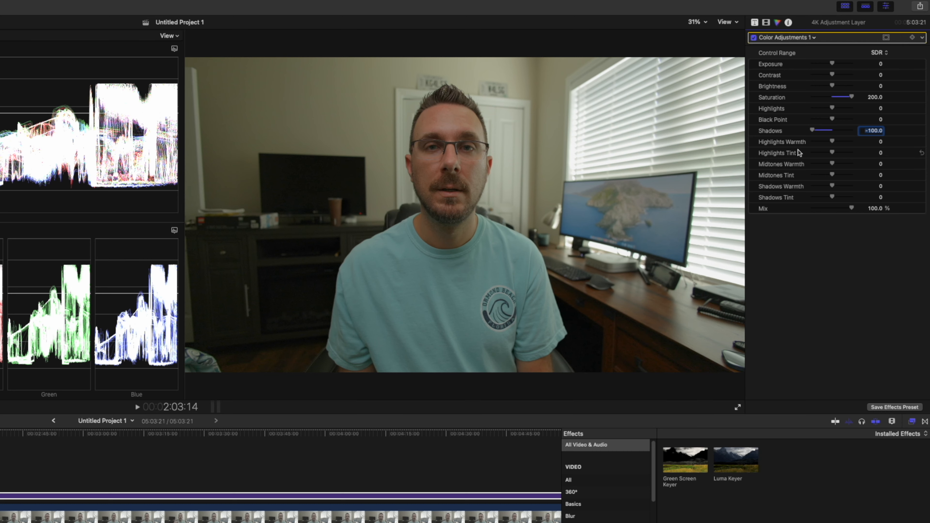
pyautogui.moveTo(835, 122)
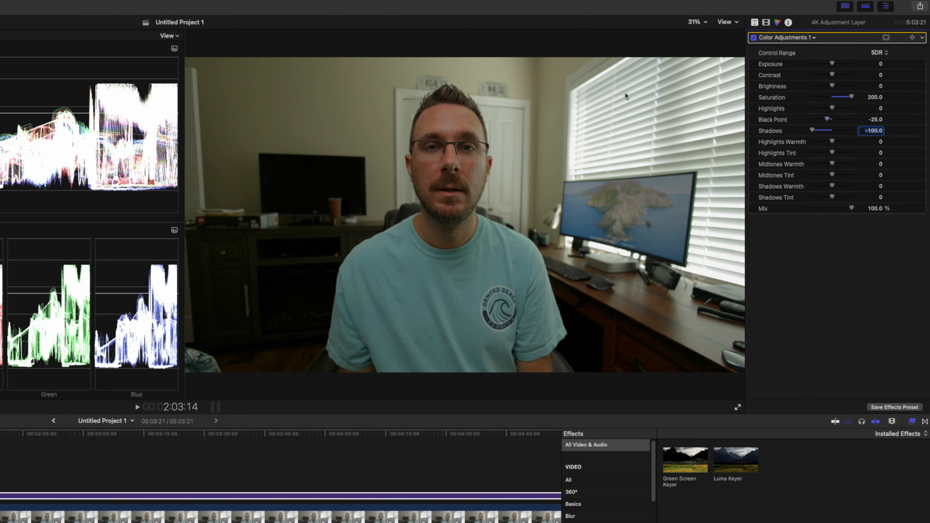
pyautogui.moveTo(624, 106)
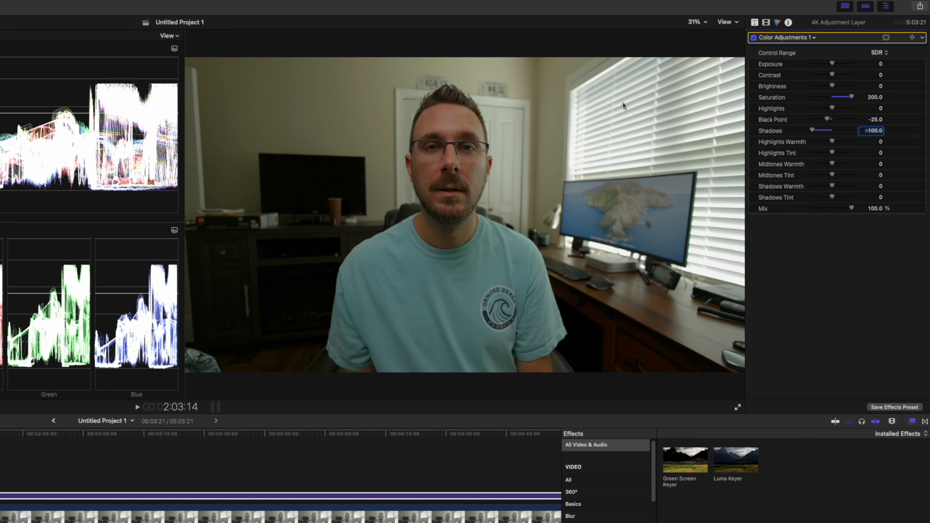
pyautogui.moveTo(501, 203)
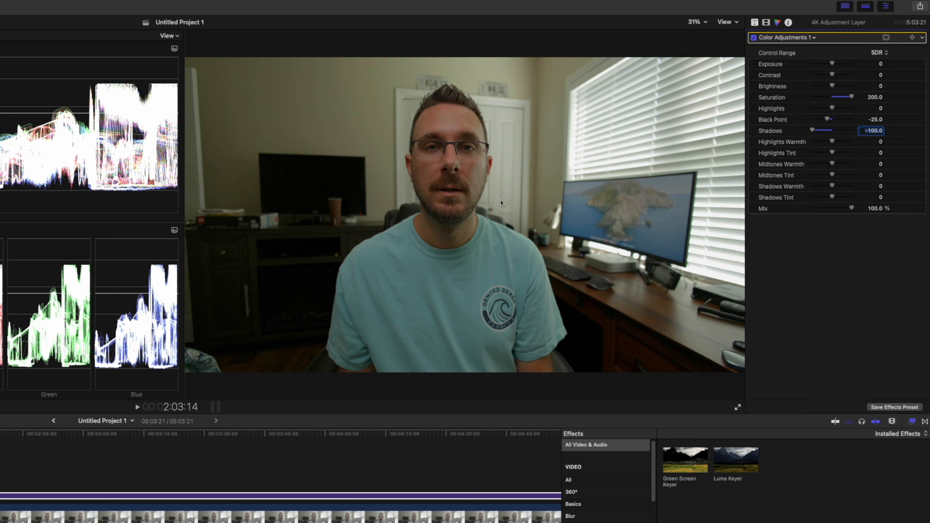
pyautogui.moveTo(513, 197)
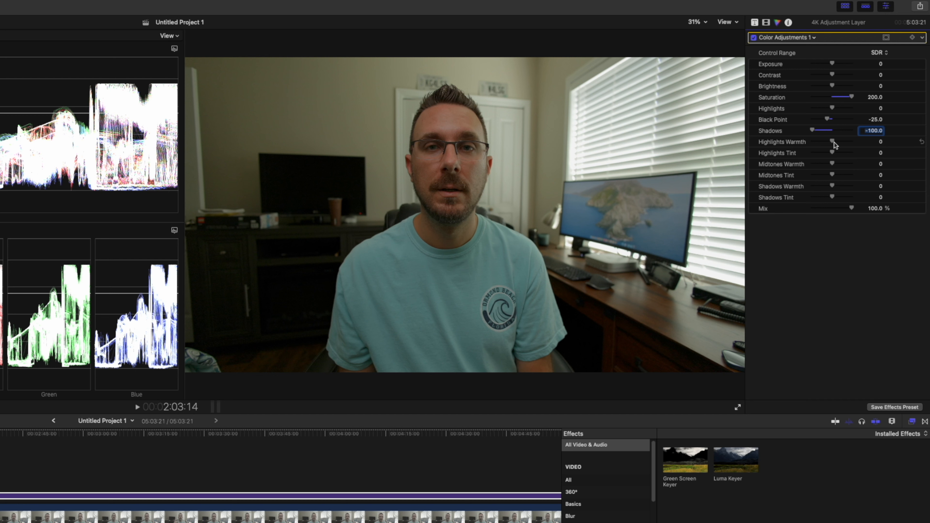
# Set Highlights Warmth to 6 and Shadows Warmth to -14.
pyautogui.moveTo(832, 142); pyautogui.dragTo(840, 142)
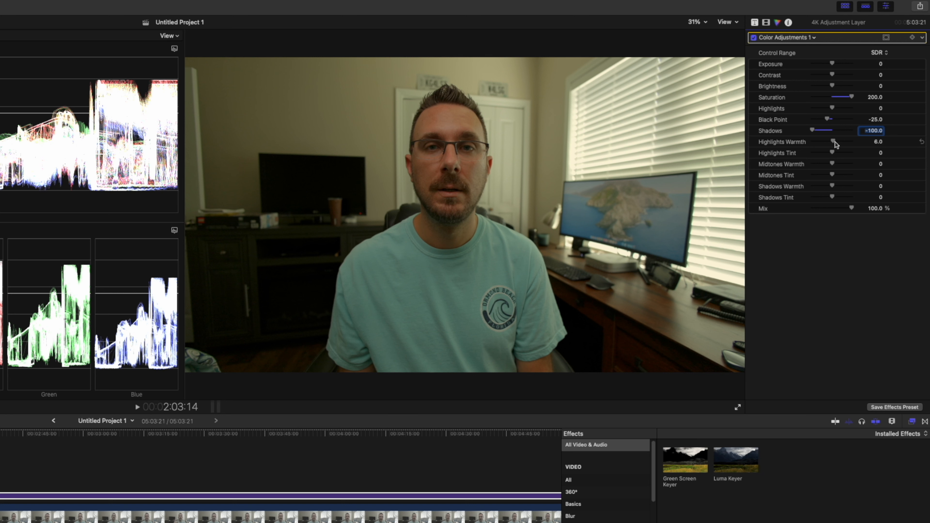
pyautogui.moveTo(766, 169)
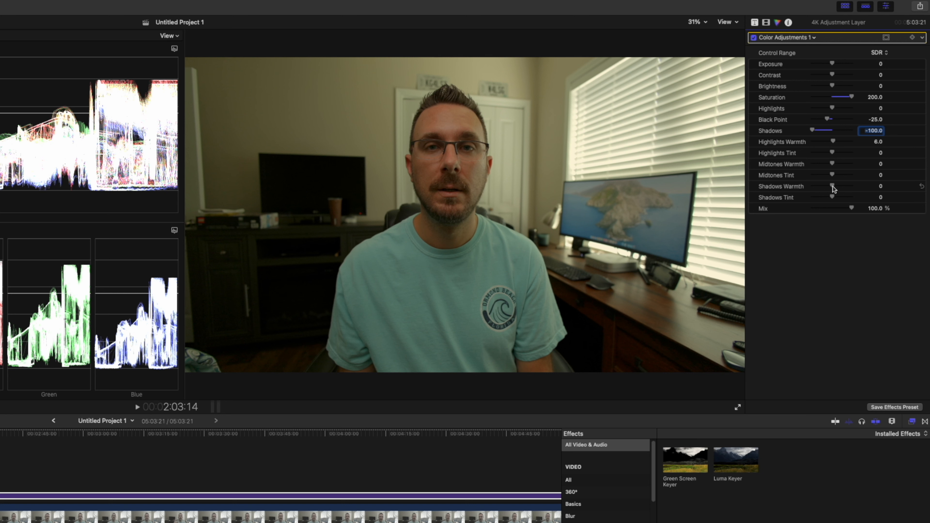
pyautogui.moveTo(834, 186); pyautogui.dragTo(825, 186)
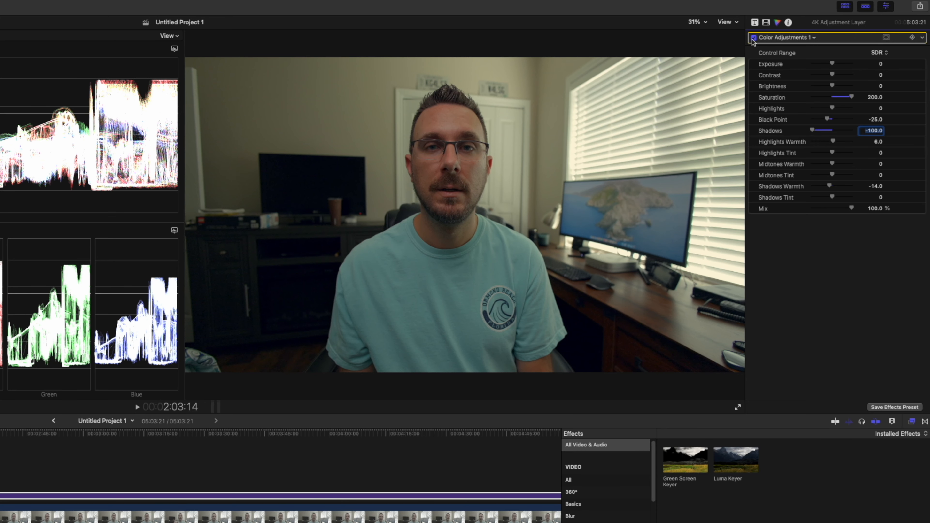
pyautogui.click(753, 37)
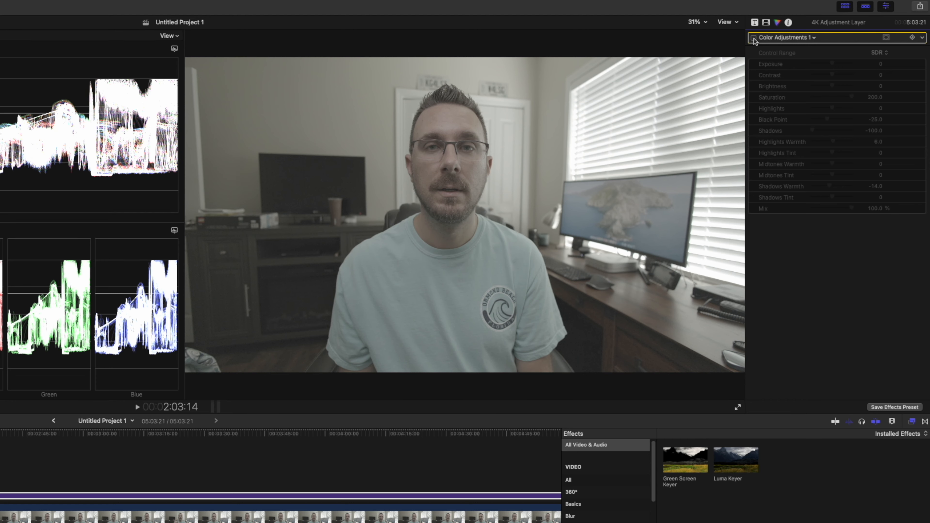
pyautogui.click(753, 38)
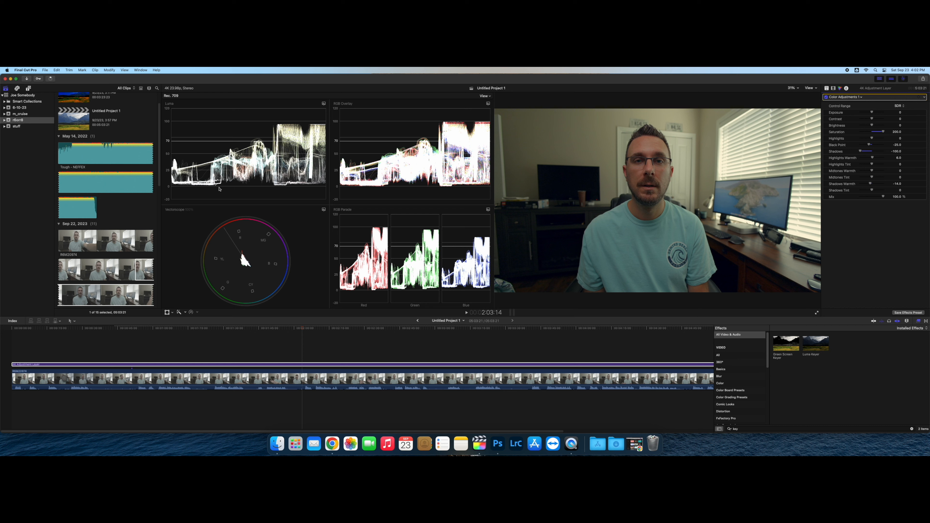
pyautogui.moveTo(294, 124)
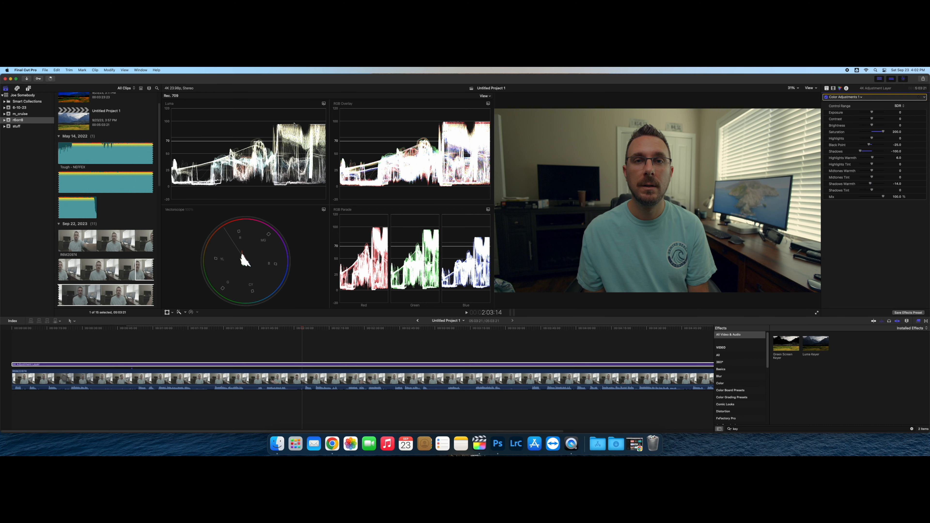